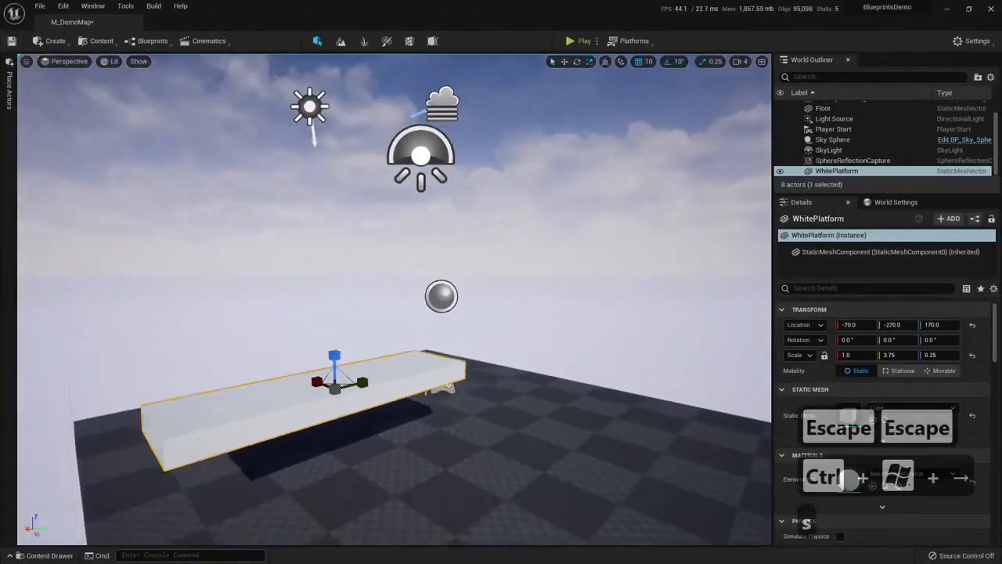
Browse the Create menu and hover Lights to show the point light options.
click(102, 40)
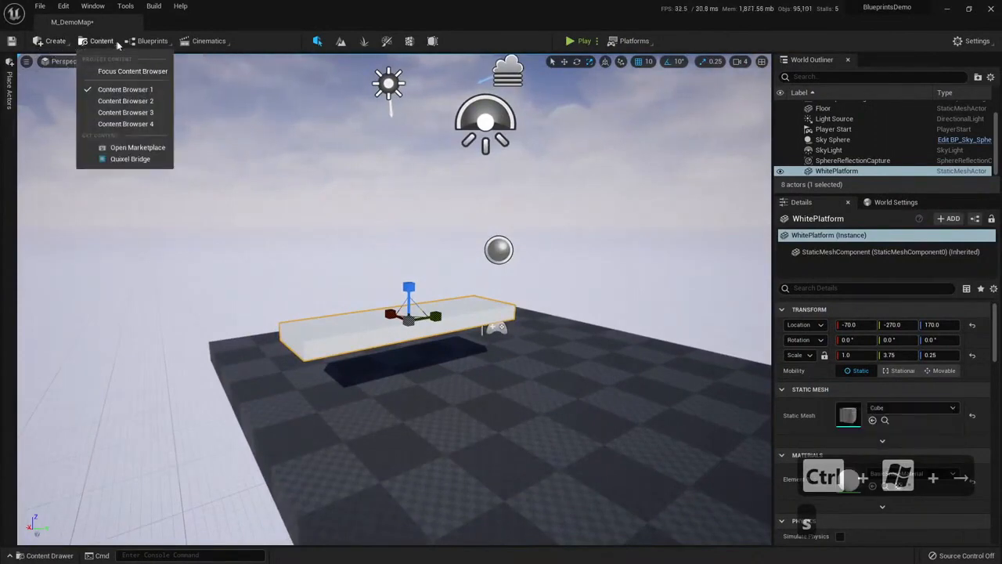
click(55, 41)
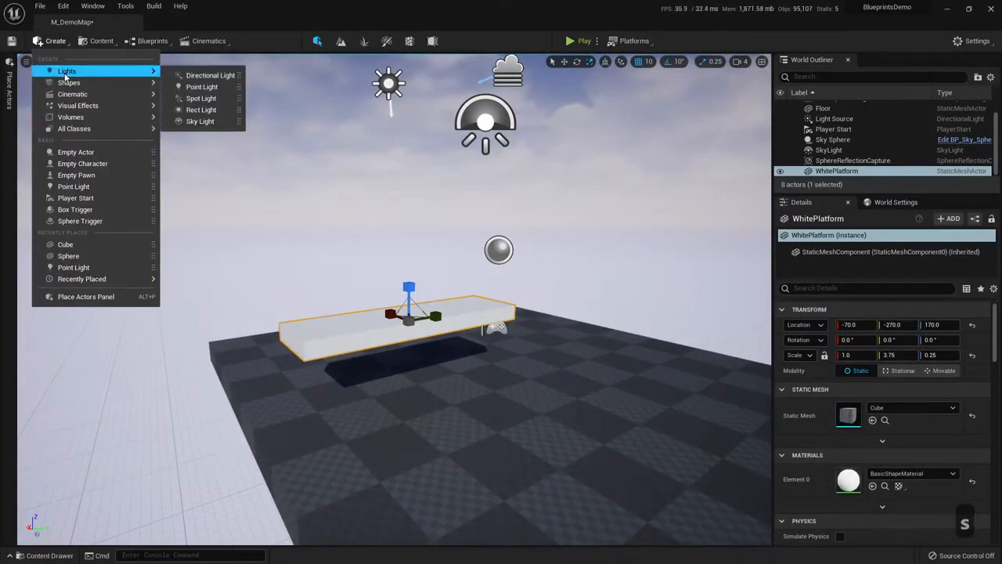
click(202, 87)
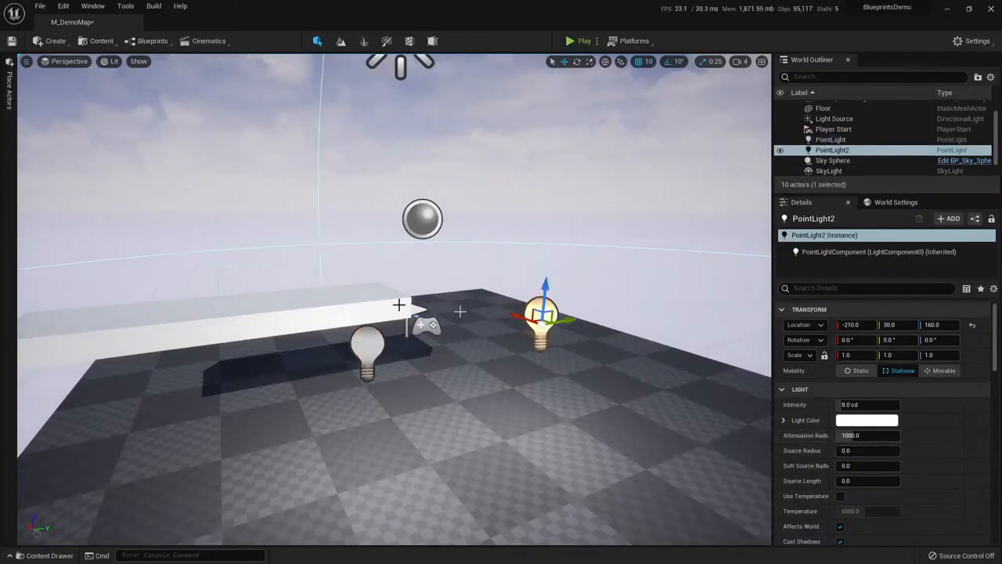
Compare the white PointLight with pink PointLight2, then delete both lights.
click(867, 419)
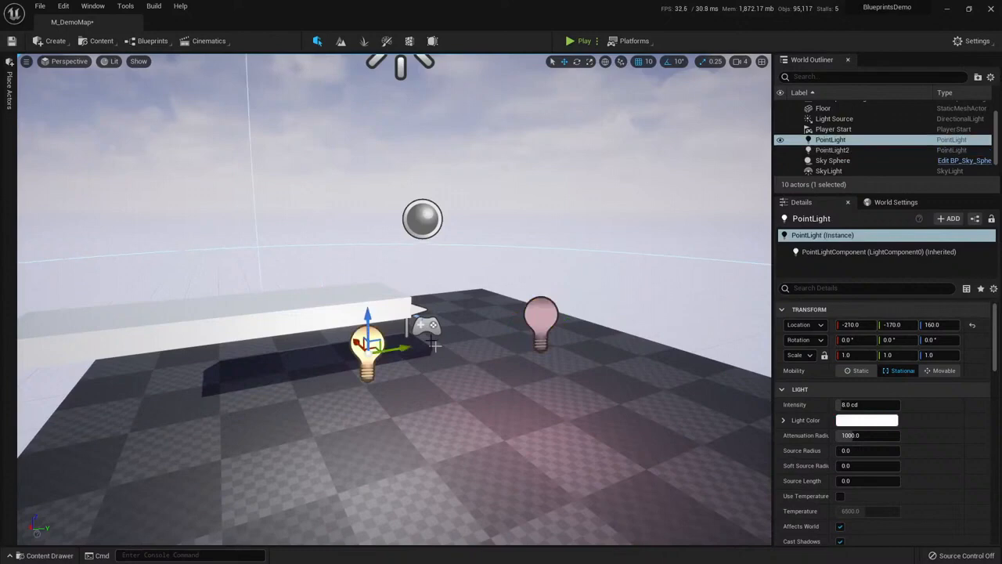
click(831, 150)
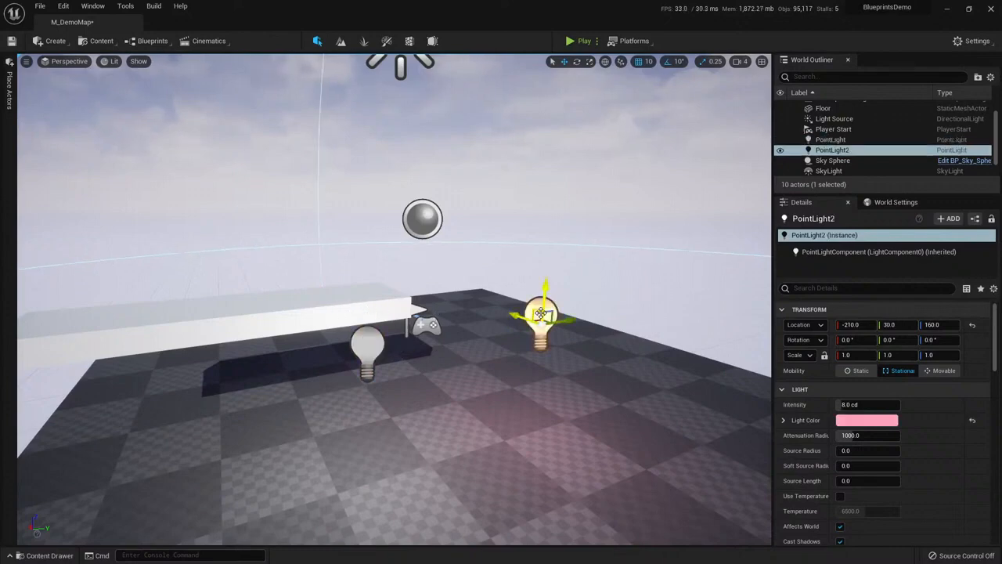
key(Delete)
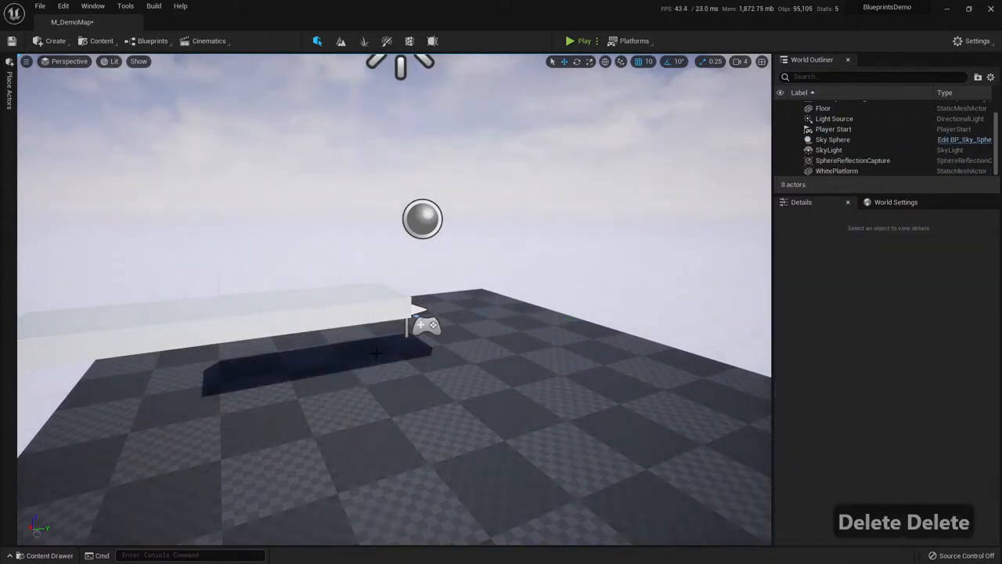